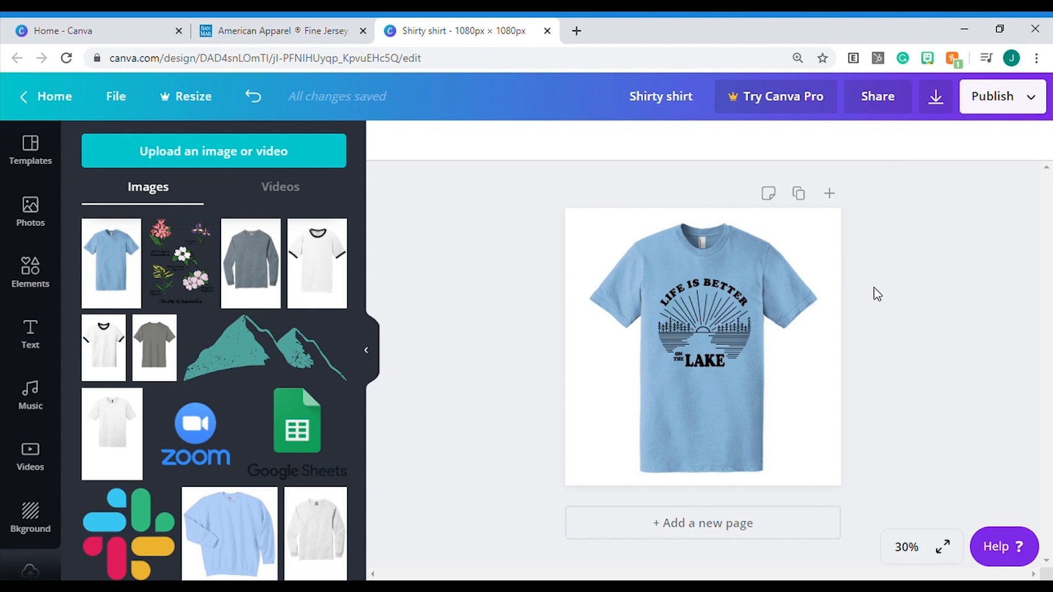
mouse_move(967, 365)
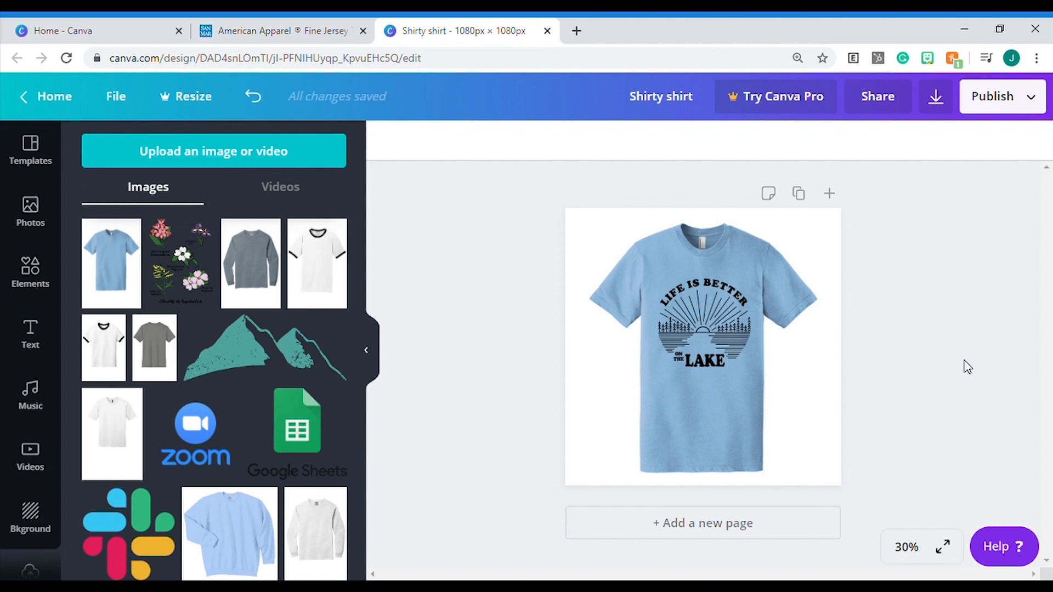
mouse_move(618, 90)
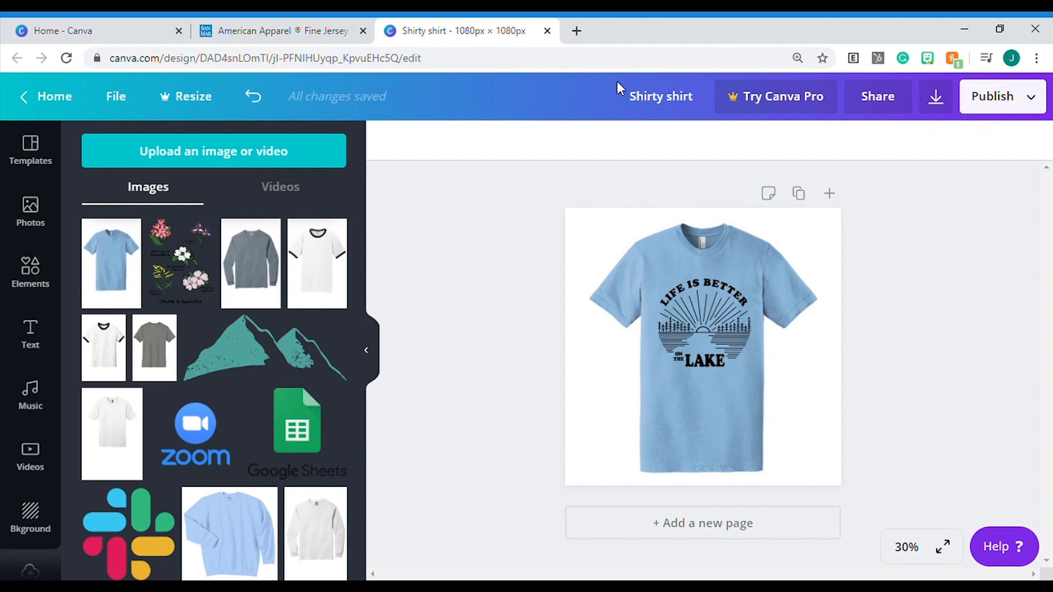
Go to the SanMar Baby Blue 2001W T-shirt page and browse its product image
click(281, 31)
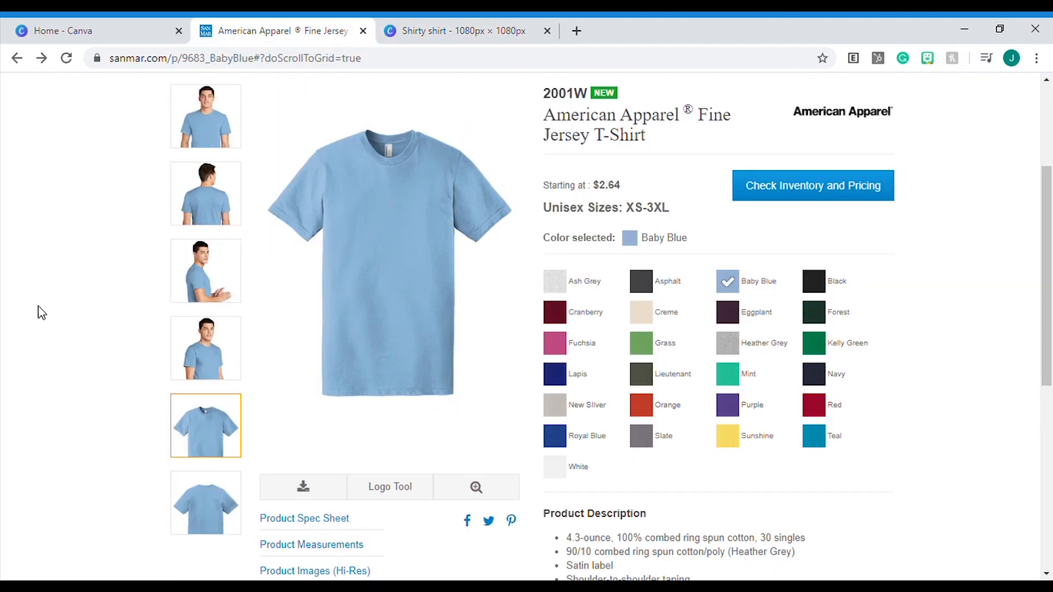
scroll(up, 3)
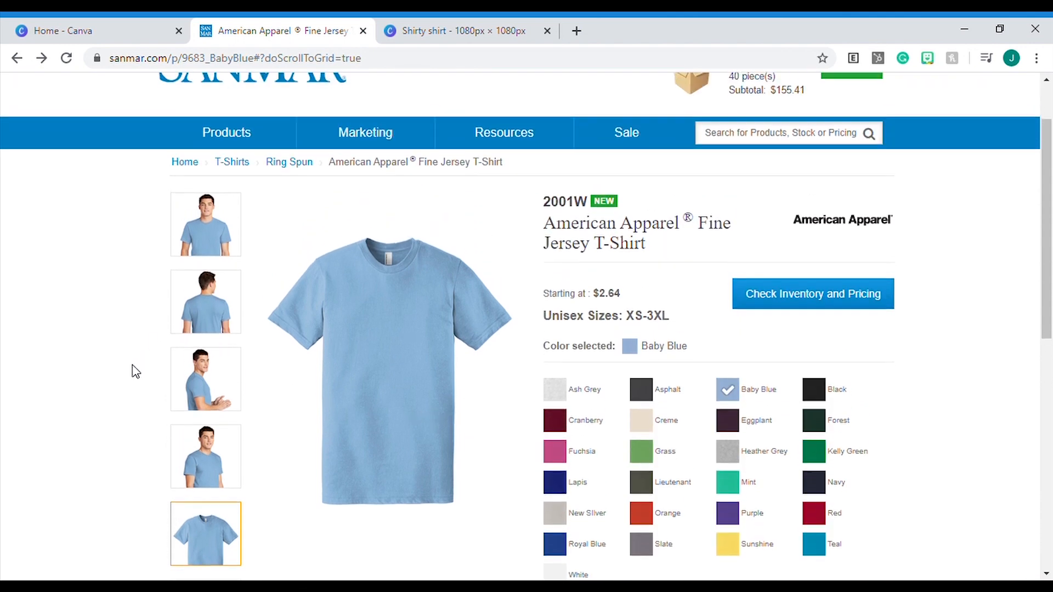
scroll(up, 3)
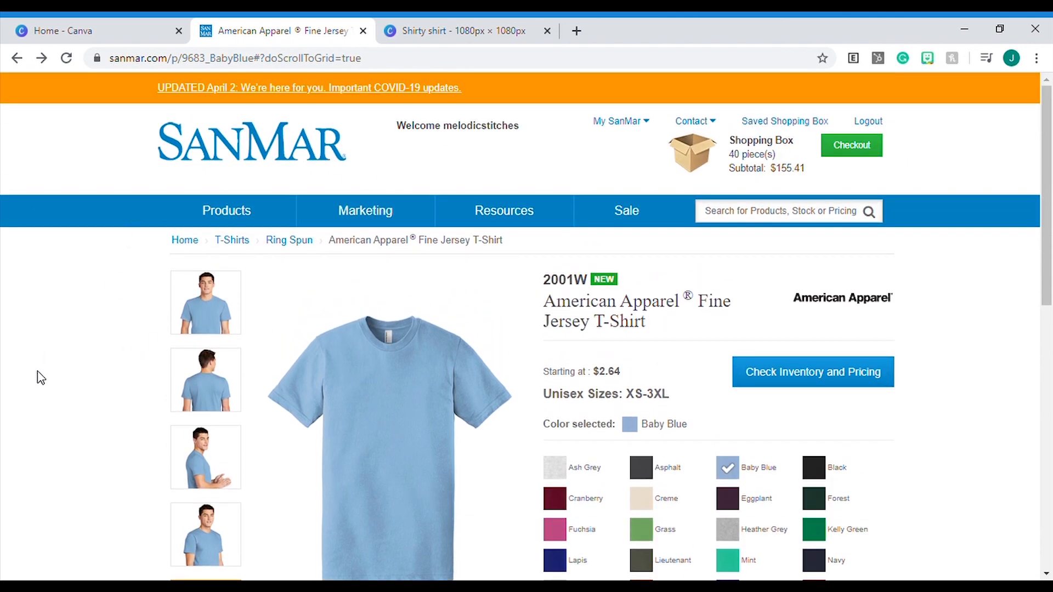
scroll(down, 3)
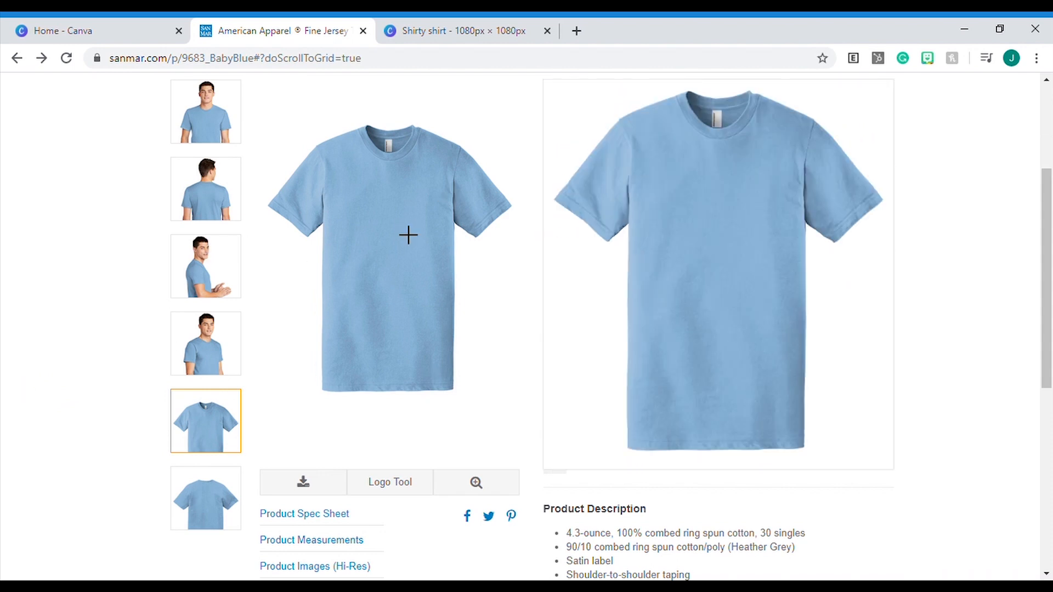
mouse_move(455, 378)
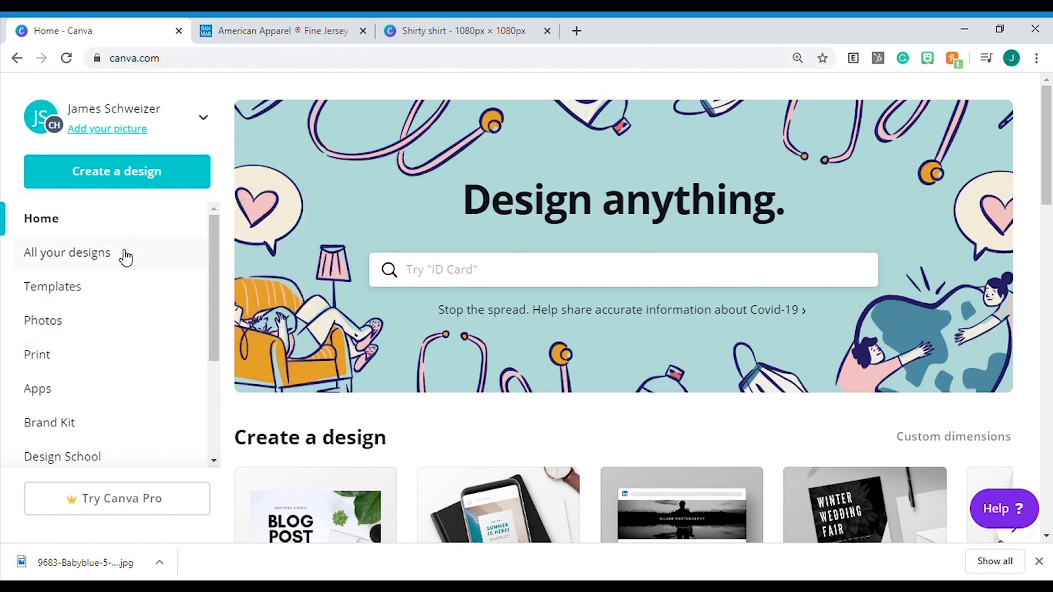
Create a custom-size Canva design of 1080 × 1080 px
click(116, 171)
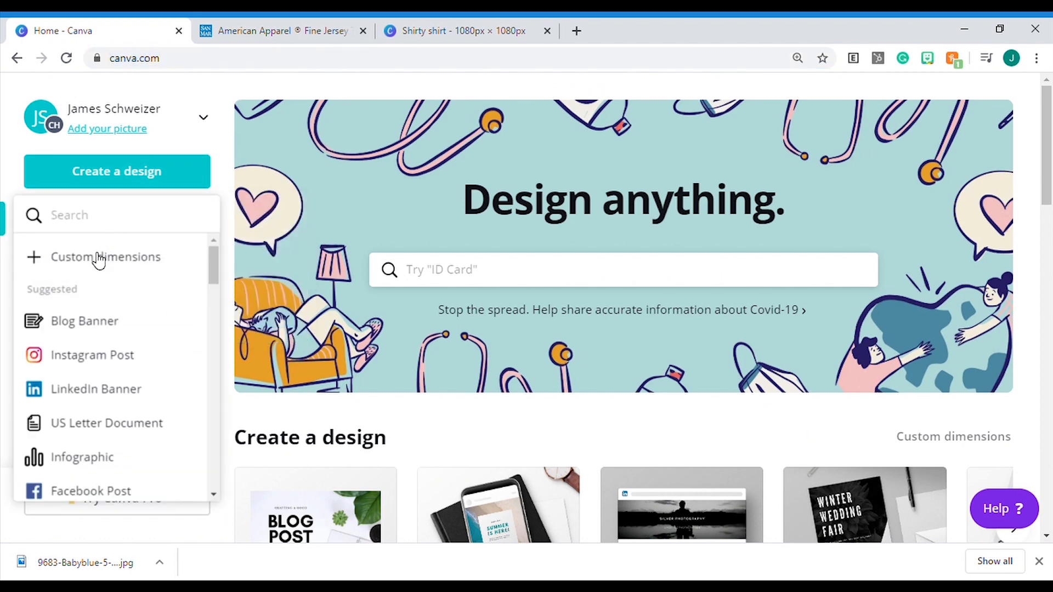
click(105, 257)
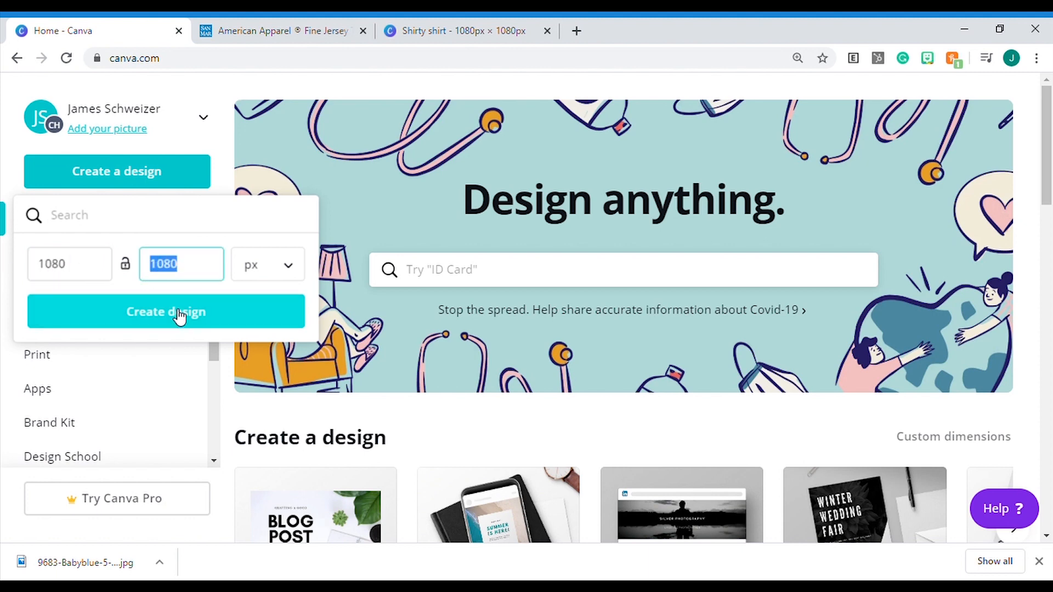
click(165, 312)
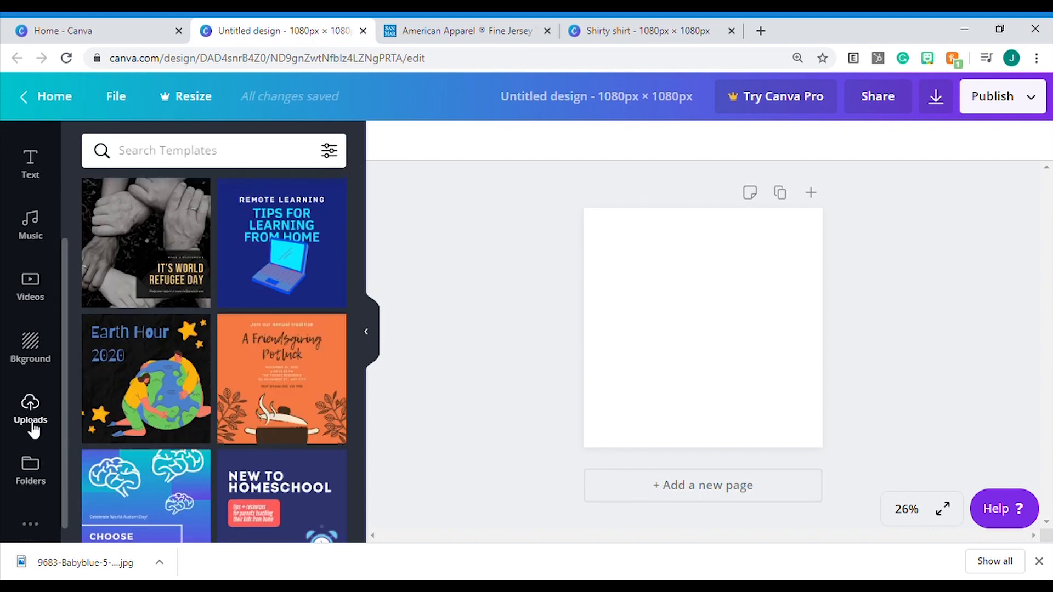
Add the uploaded baby blue T-shirt photo from Uploads onto the page
click(30, 409)
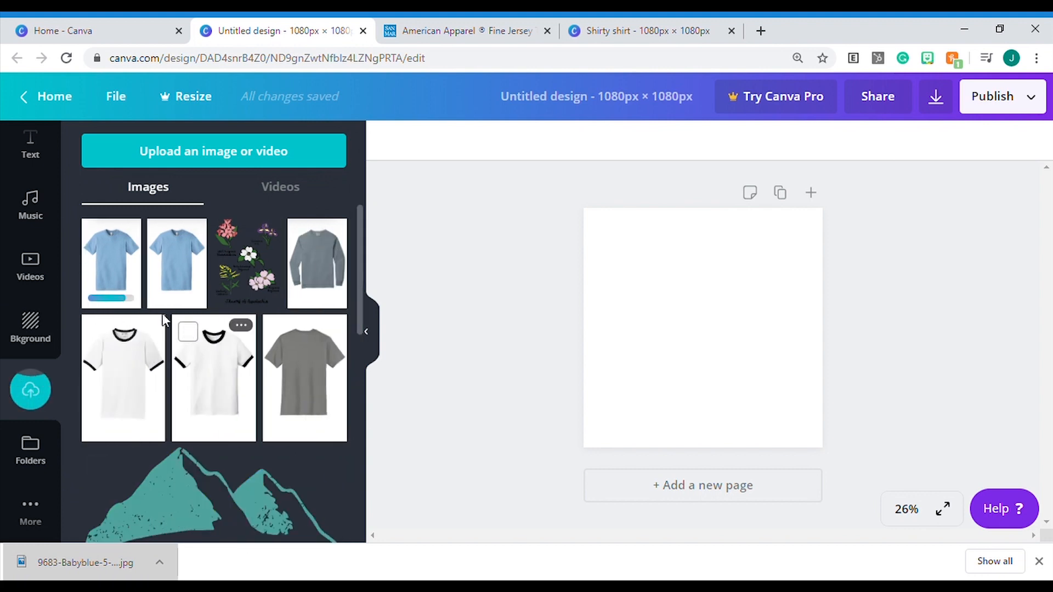
mouse_move(128, 279)
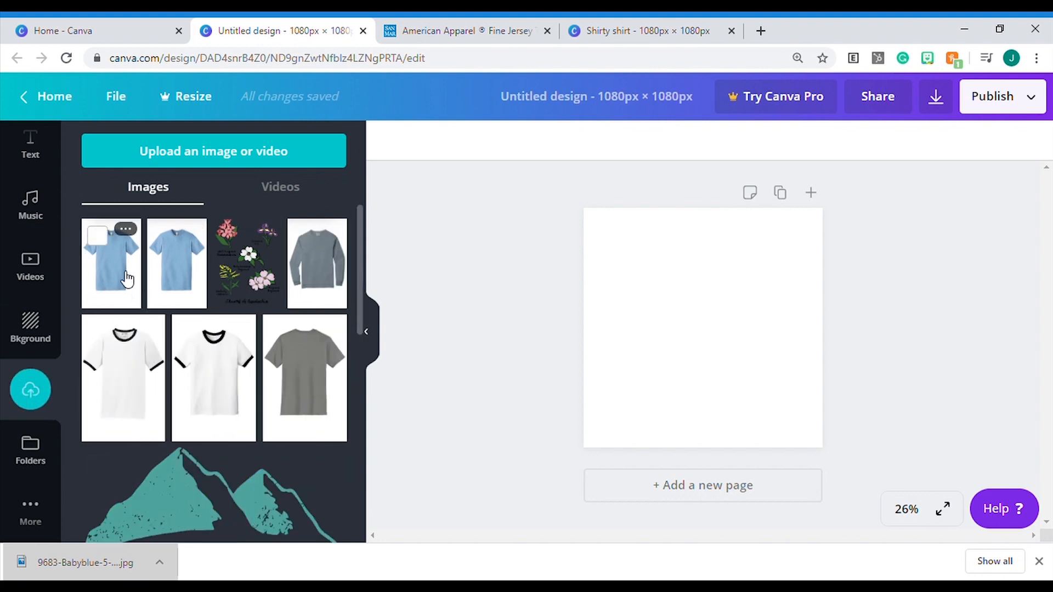
click(111, 262)
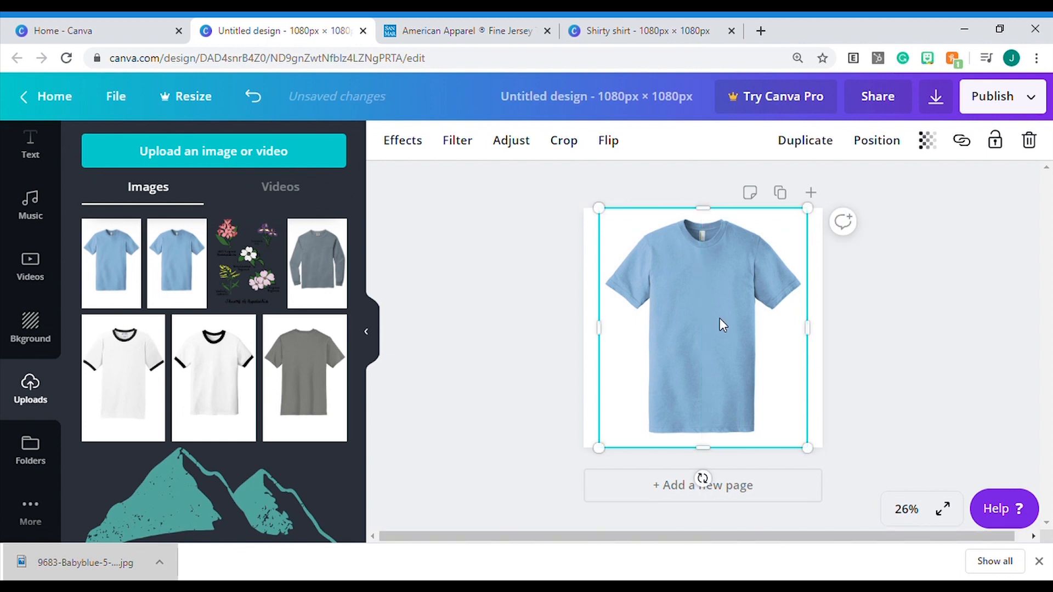
mouse_move(204, 350)
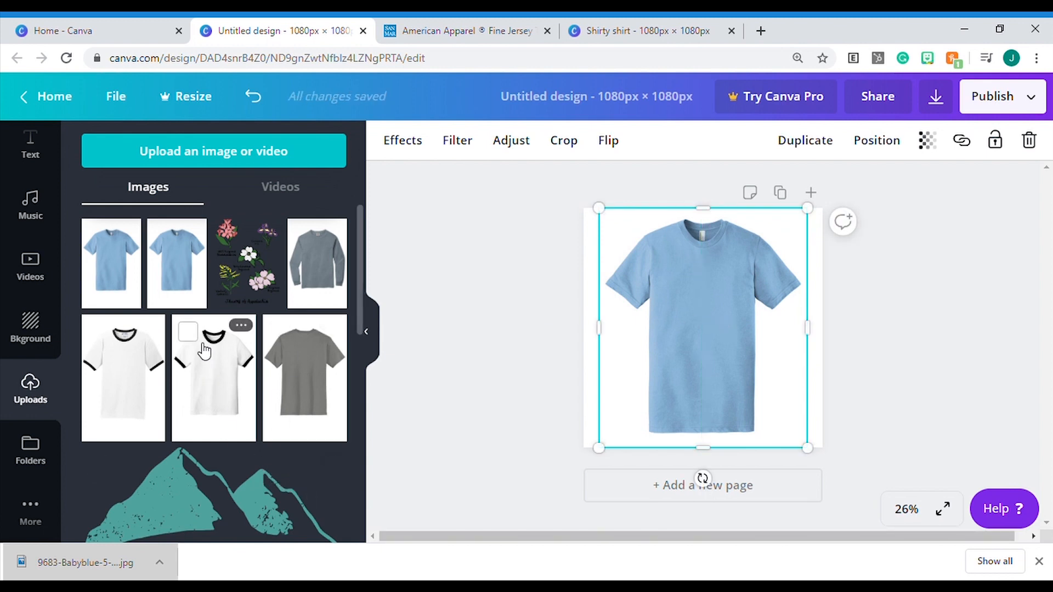
scroll(down, 3)
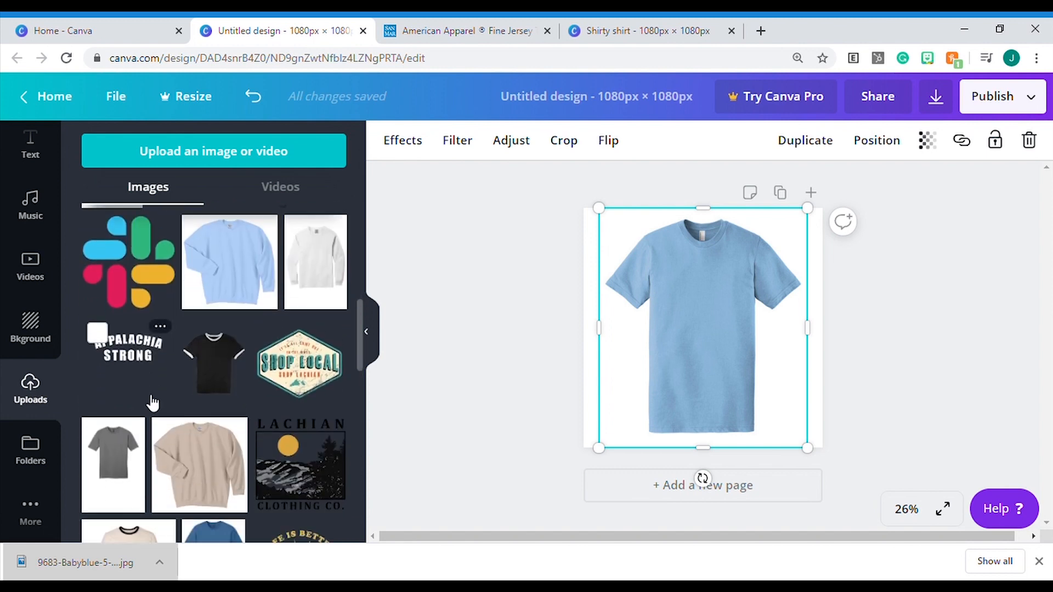
scroll(down, 3)
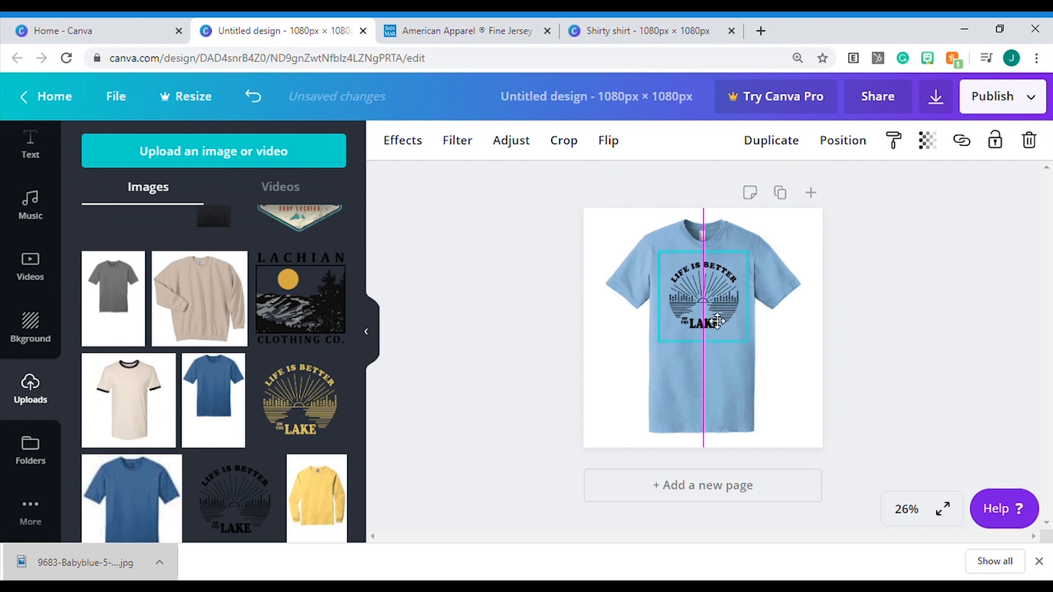
Deselect the lake graphic now centred on the shirt's chest
click(879, 310)
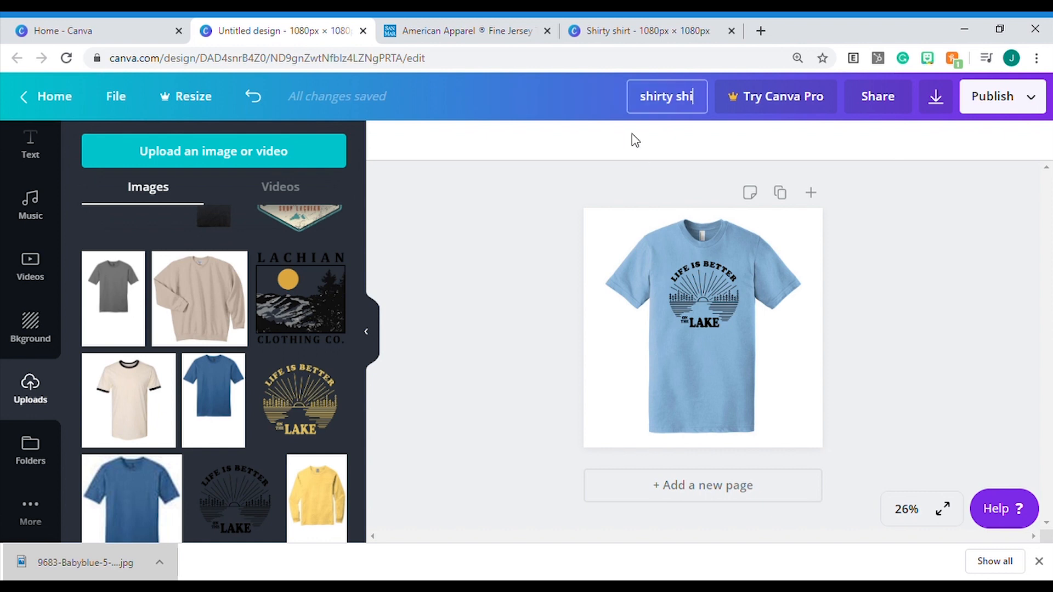
Finish the title 'shirty shirt', download as PNG, and dismiss the Canva Pro popup
text(rt)
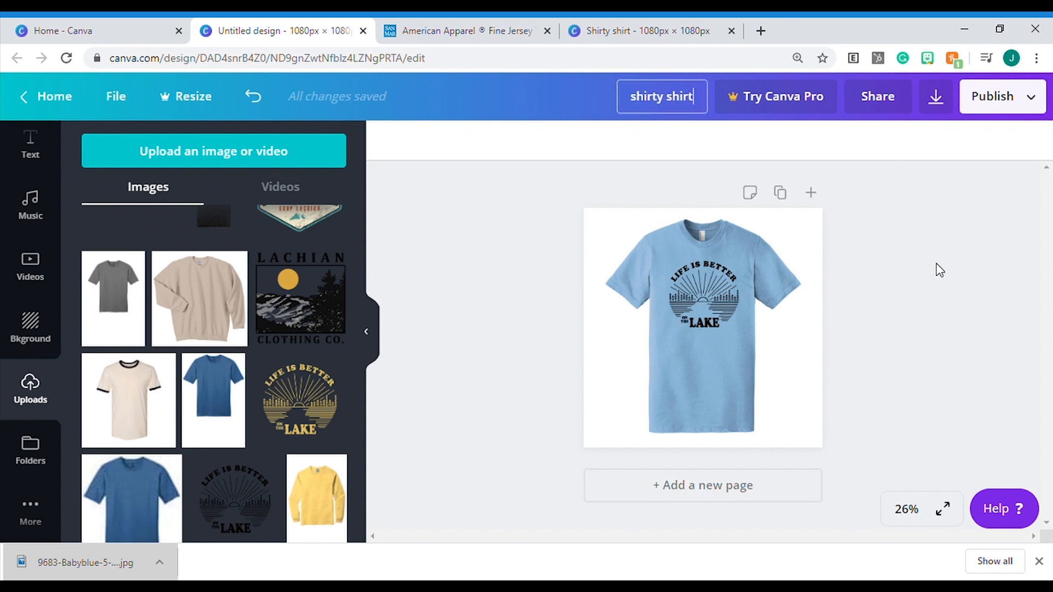
click(933, 96)
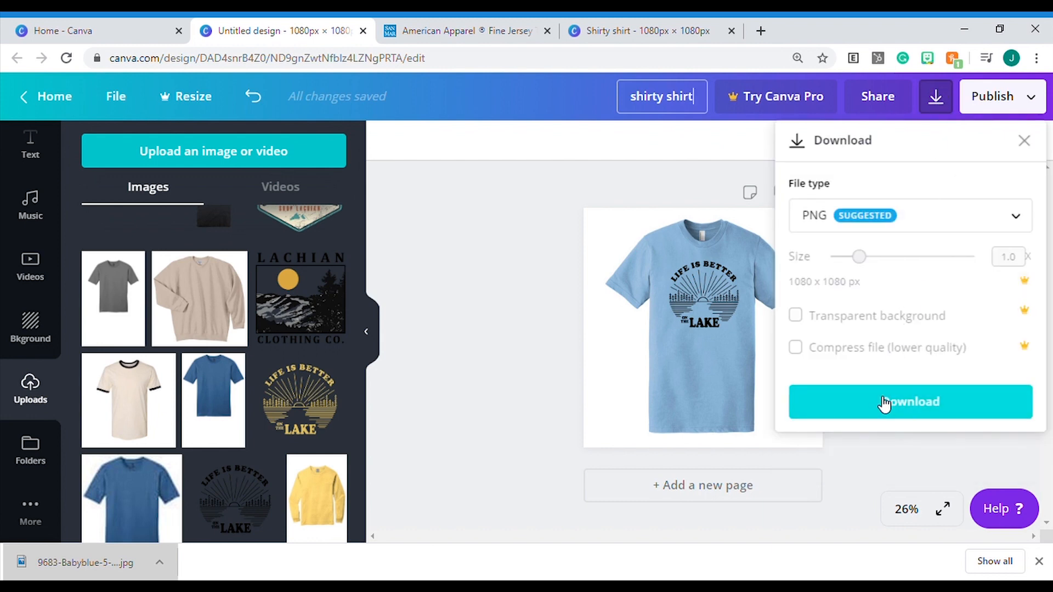
click(910, 402)
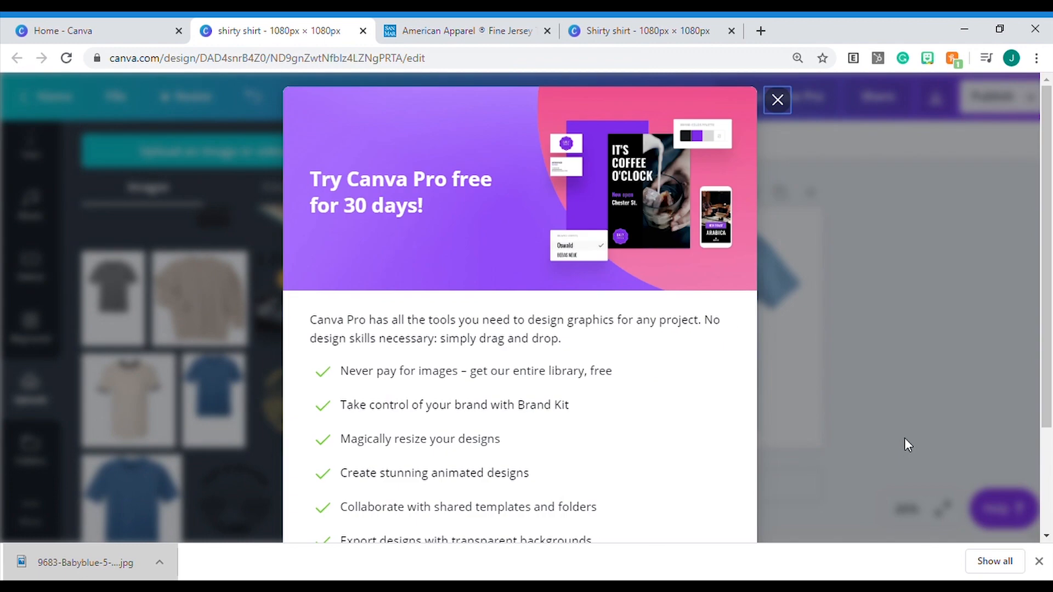
click(777, 99)
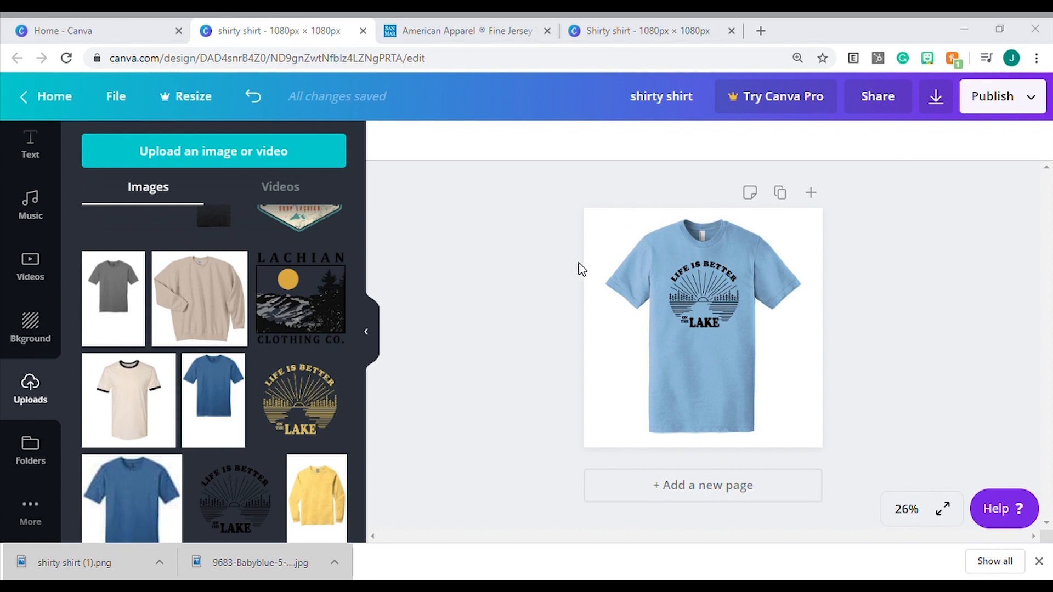
mouse_move(848, 380)
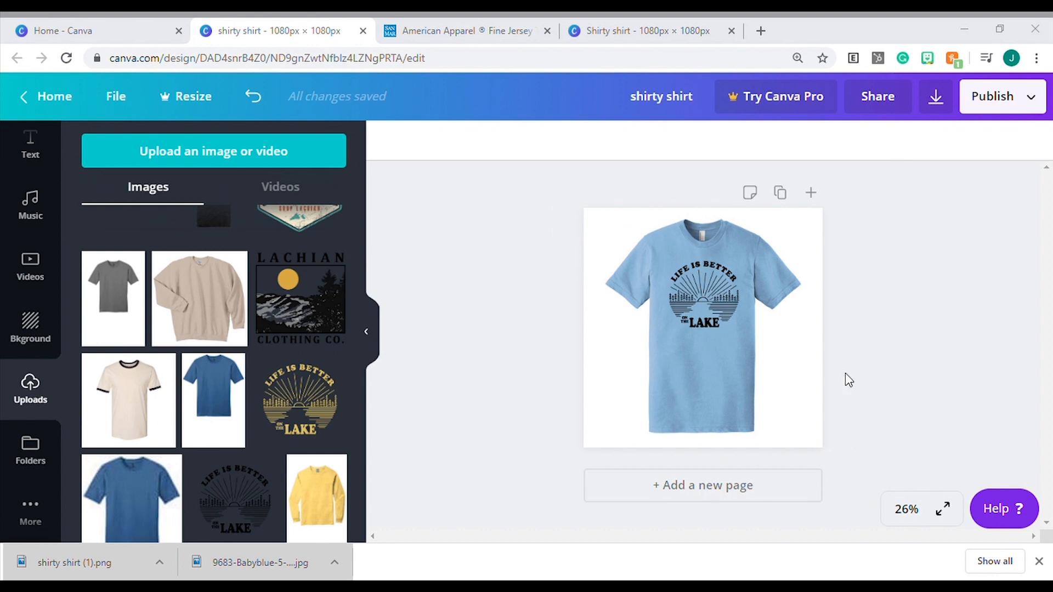
mouse_move(997, 397)
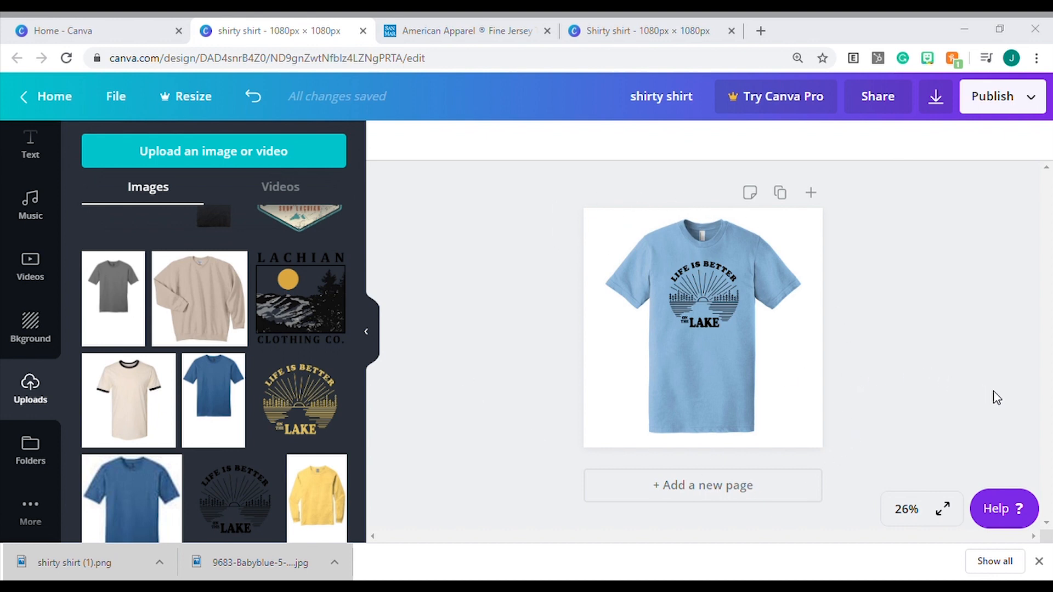